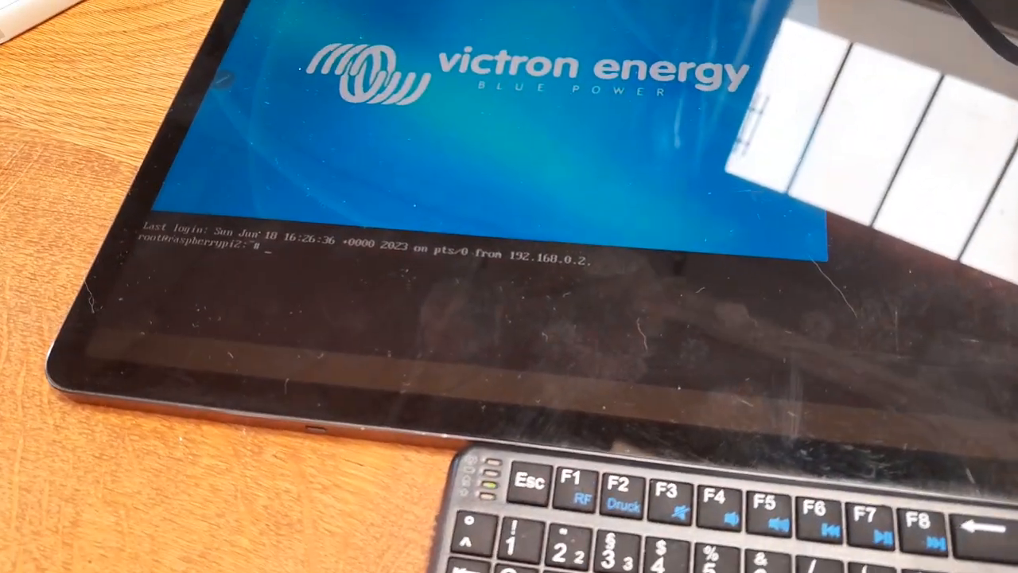
# Step: Rename /etc/venus/headless.off back to /etc/venus/headless from the root shell
pyautogui.write('mv /etc/venus/headless.off /etc/venus/headless')
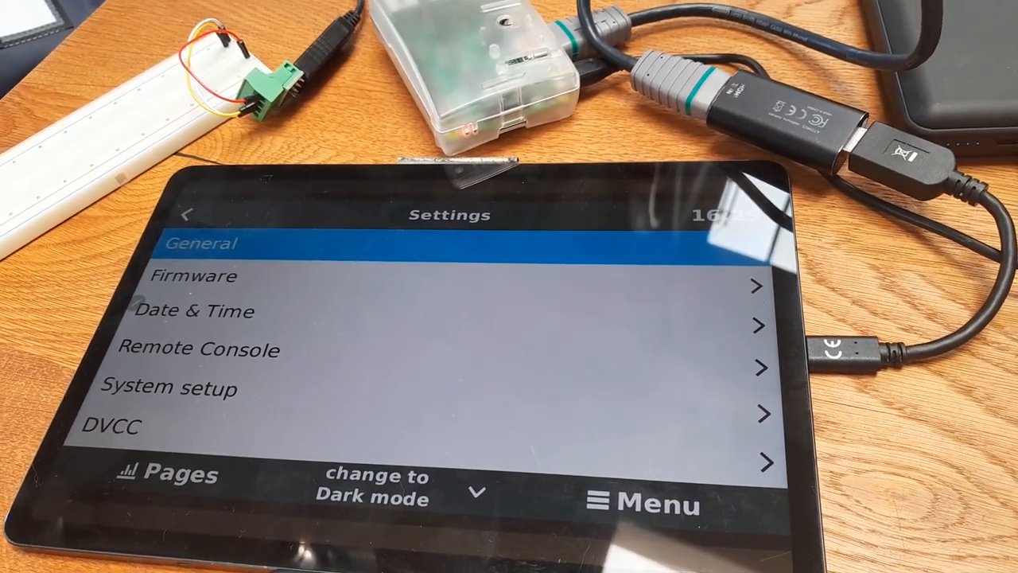
# Step: Open General settings, showing Superuser access level and SSH on LAN enabled
pyautogui.click(207, 242)
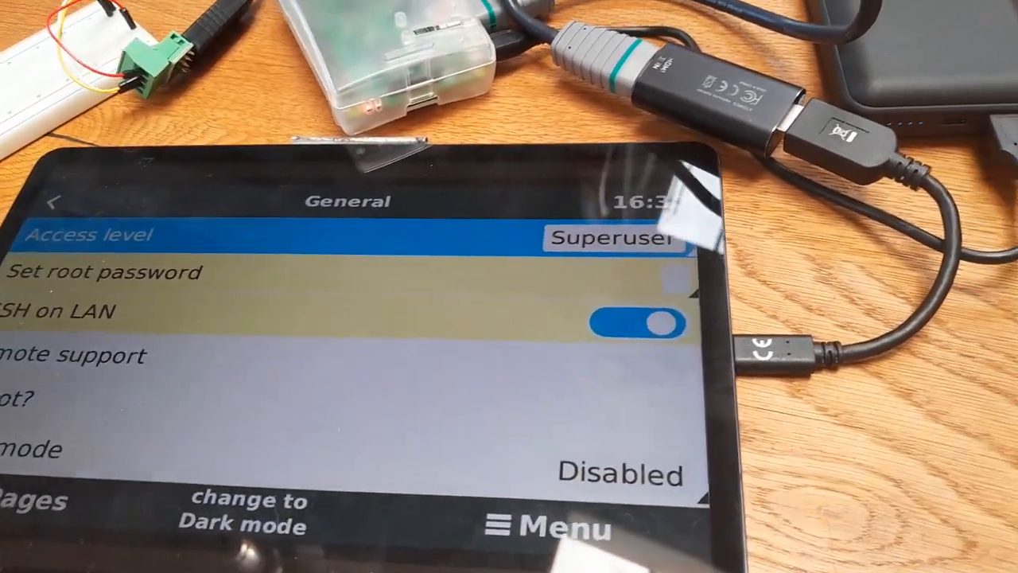